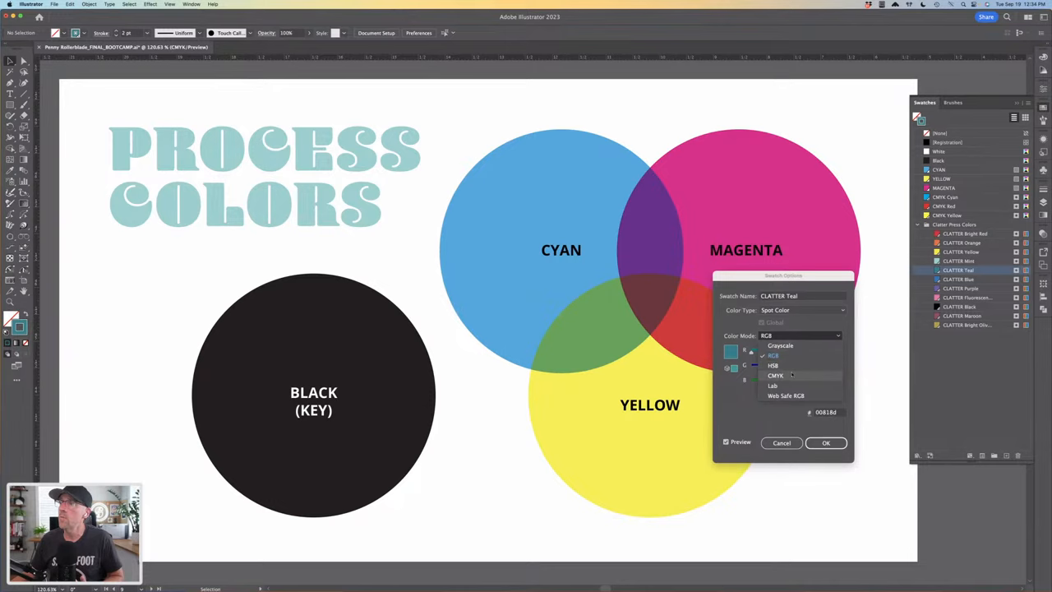
# - Set the CLAYTTOR Teal swatch to CMYK color mode and confirm with OK
pyautogui.click(769, 374)
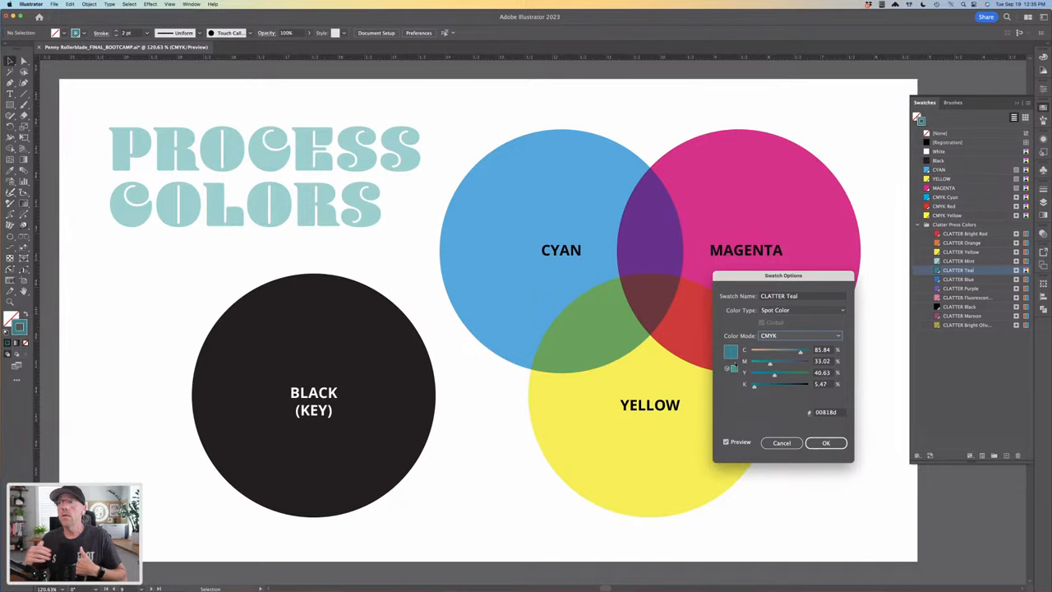
pyautogui.click(825, 444)
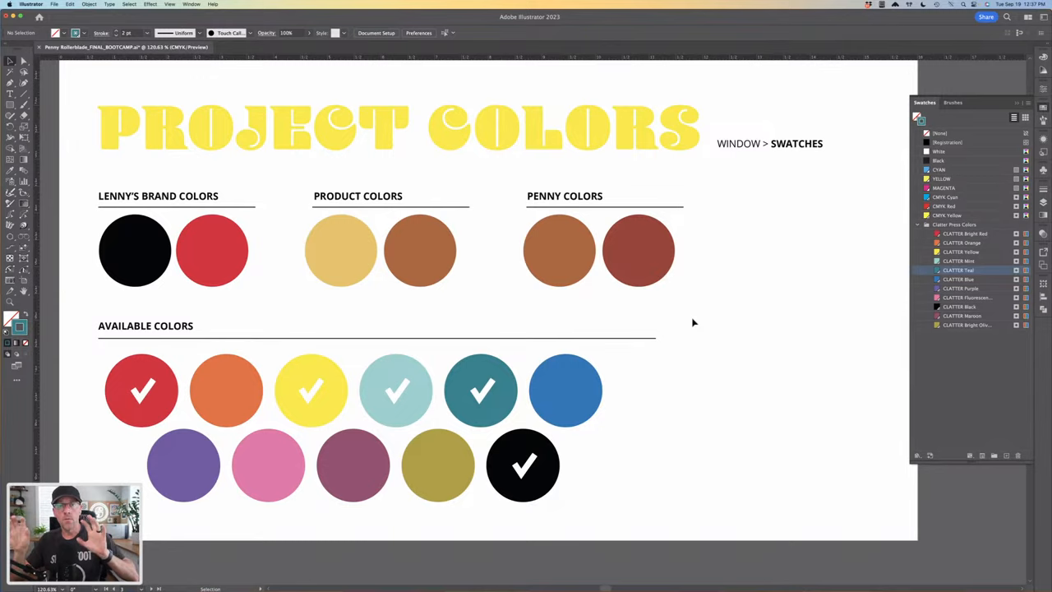
# - Scroll down to the Project Colors artboard with brand, product and available colours
pyautogui.scroll(-3)
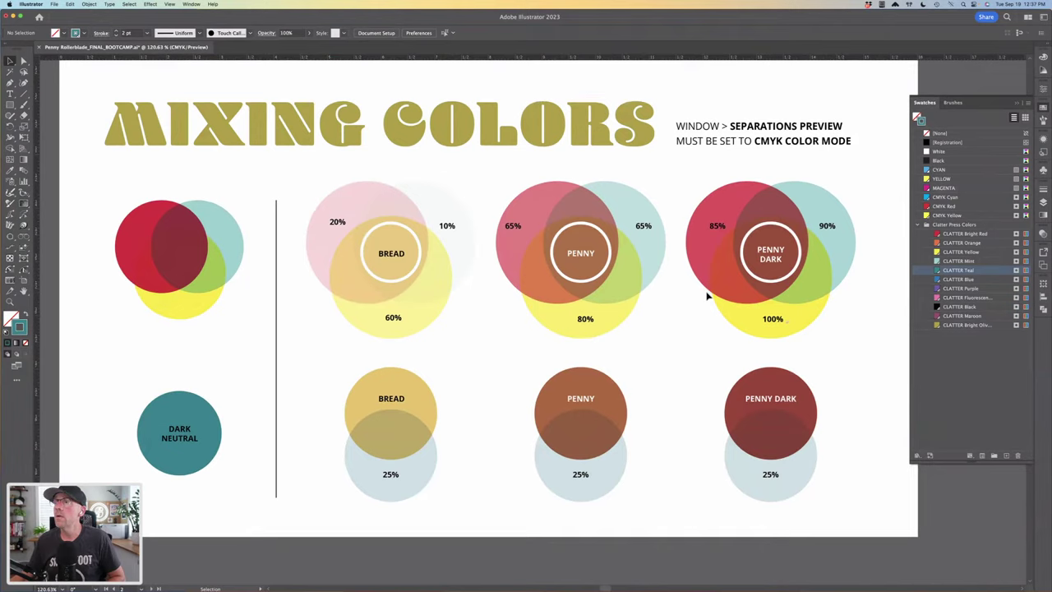
# - Scroll down to the Mixing Colors artboard showing the overprint mixes
pyautogui.scroll(-3)
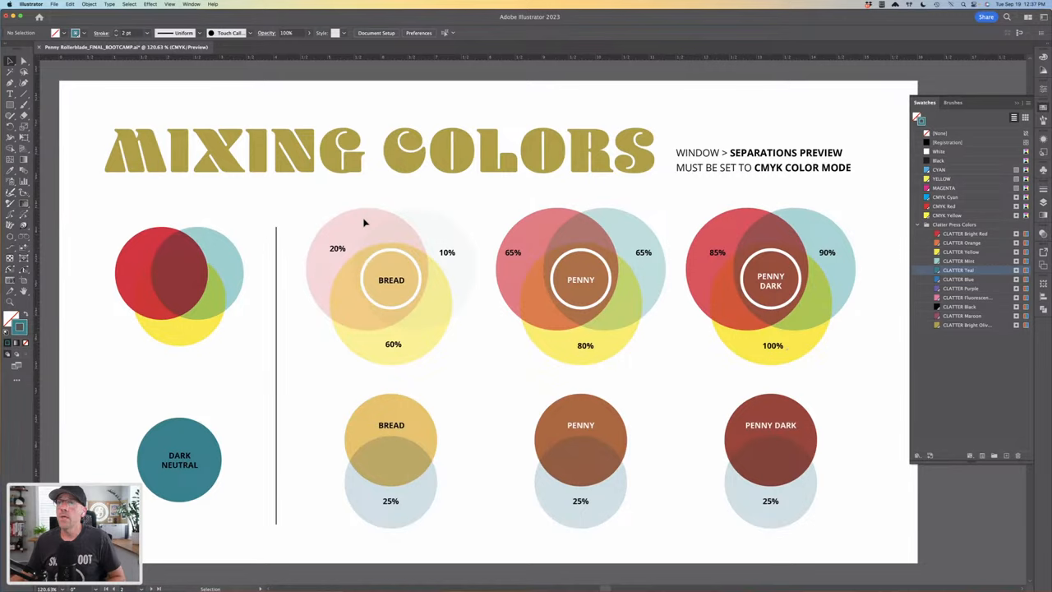
pyautogui.moveTo(171, 258)
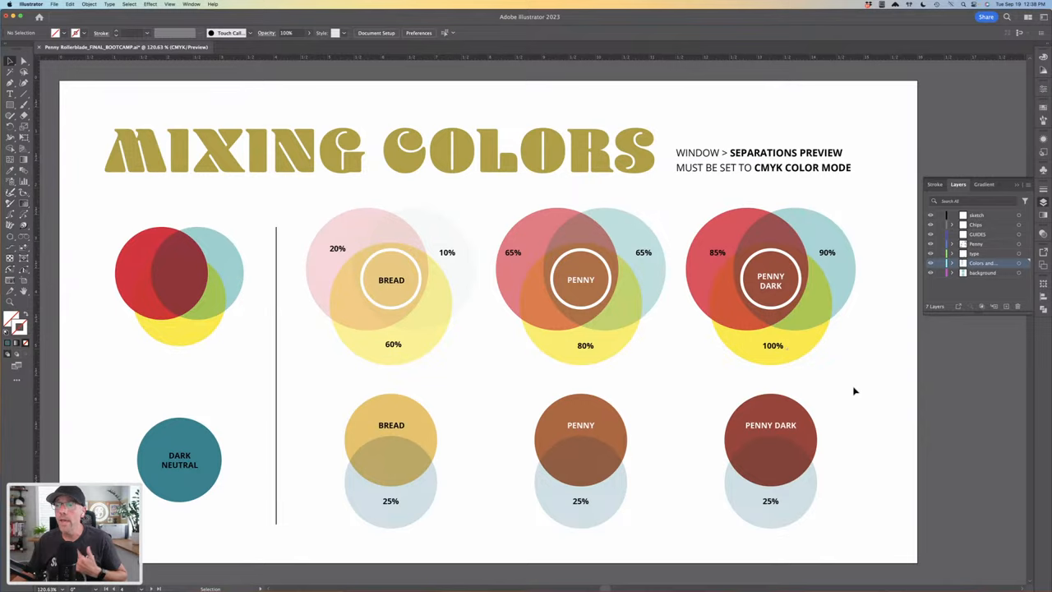
pyautogui.scroll(-3)
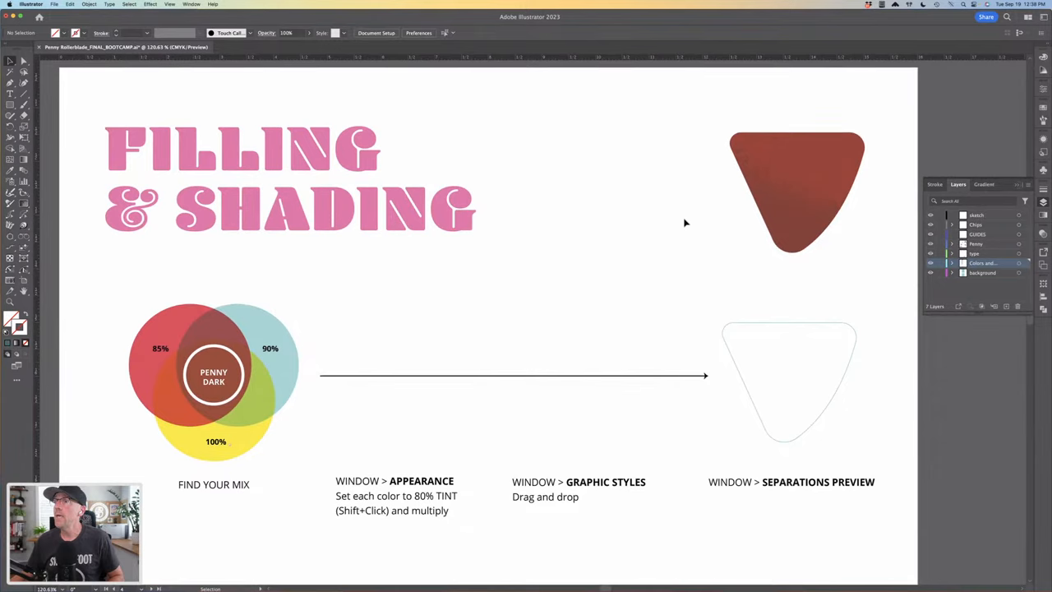
# - Draw a small square on the arrow with the Rectangle tool and fill it red
pyautogui.click(797, 194)
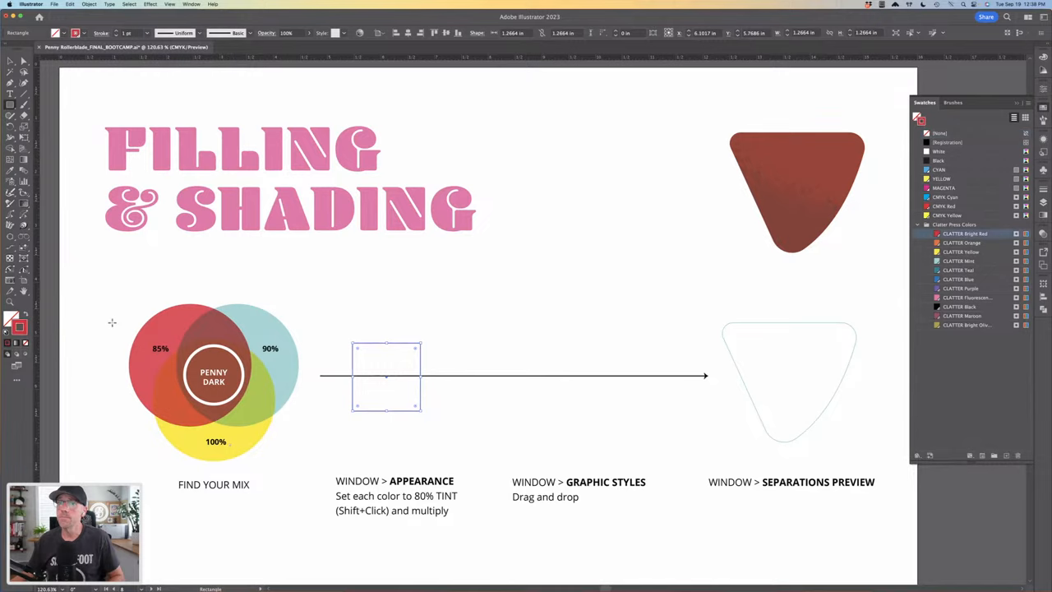
pyautogui.click(961, 234)
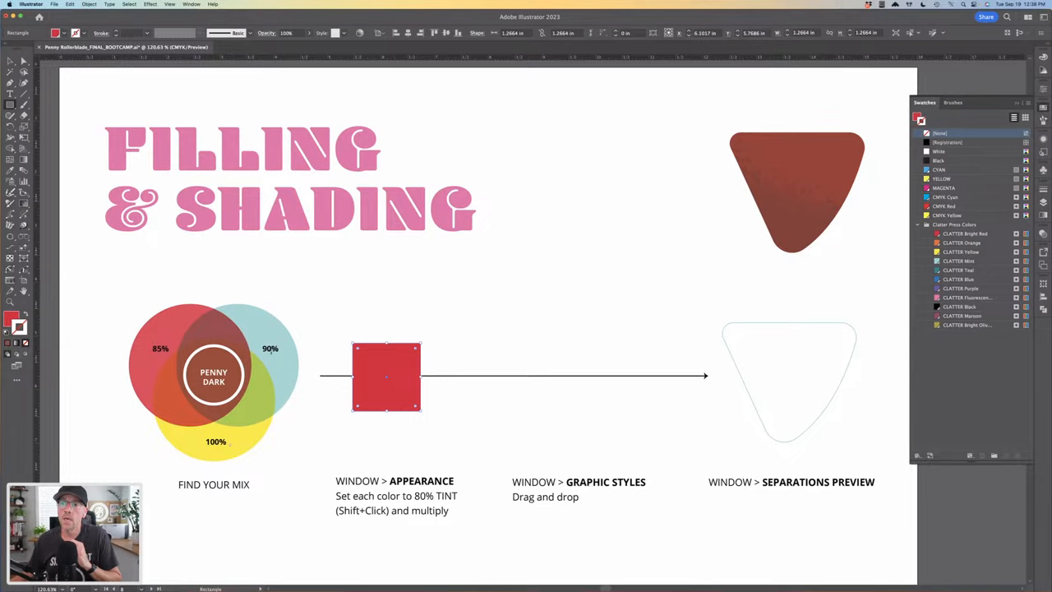
pyautogui.moveTo(1042, 143)
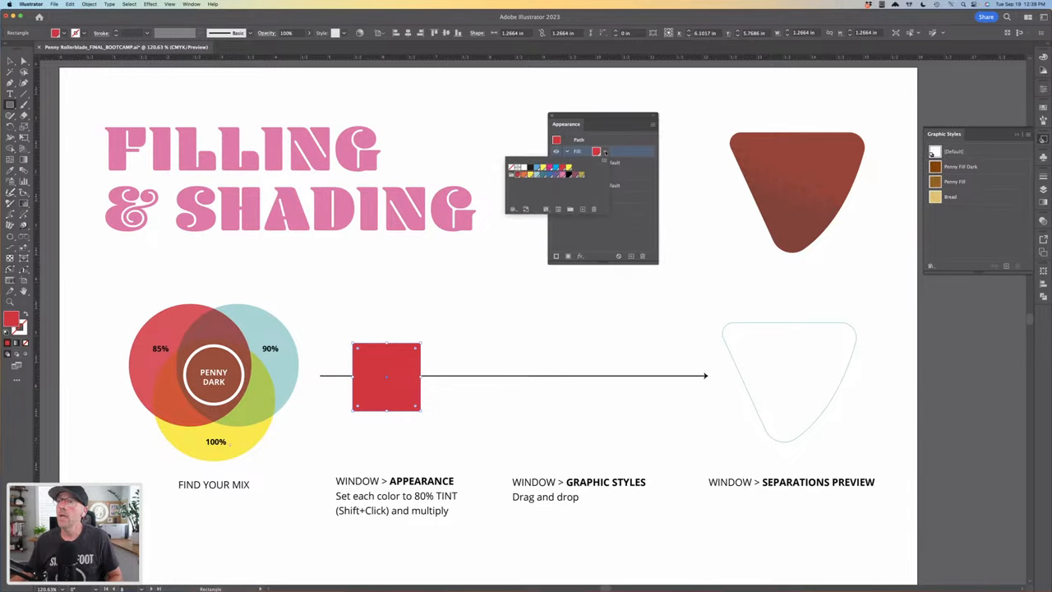
# - Choose a swatch colour for one of the square's stacked fills
pyautogui.click(533, 174)
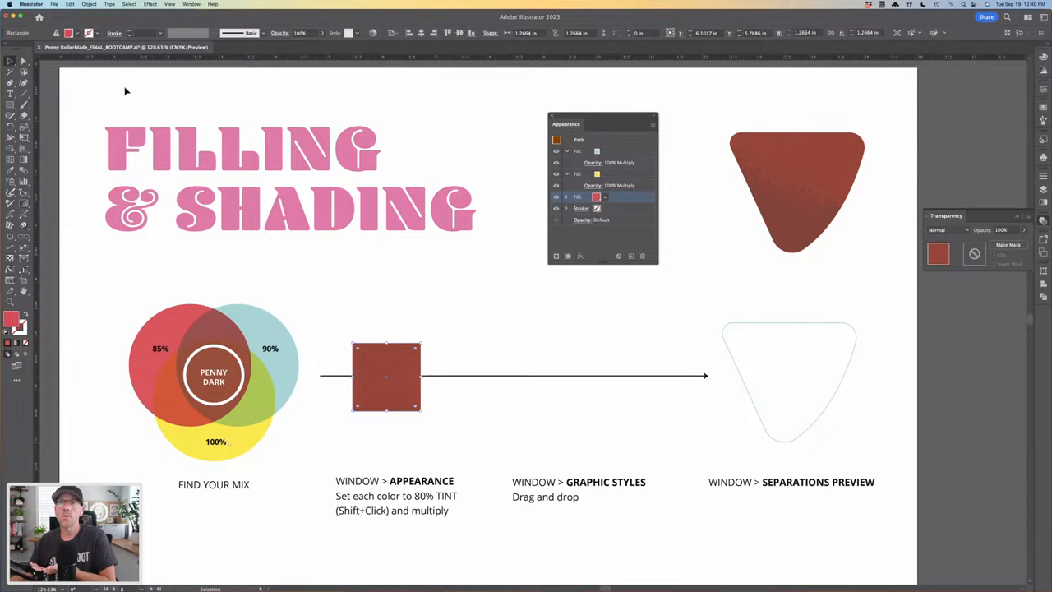
# - Alt-drag the brown square to the right to duplicate it along the line
pyautogui.moveTo(386, 374); pyautogui.dragTo(572, 374)
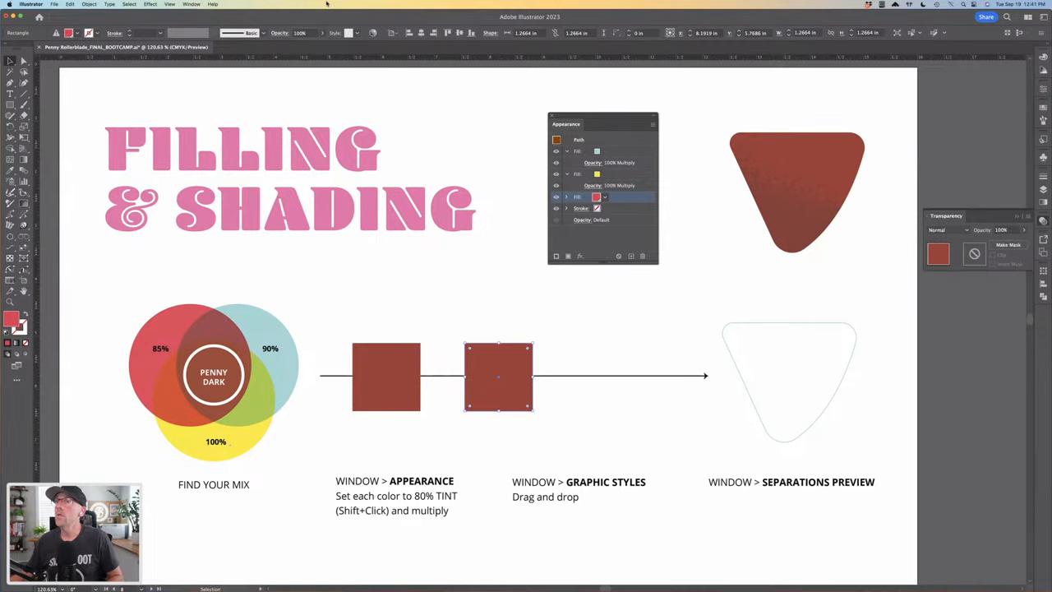
pyautogui.click(190, 3)
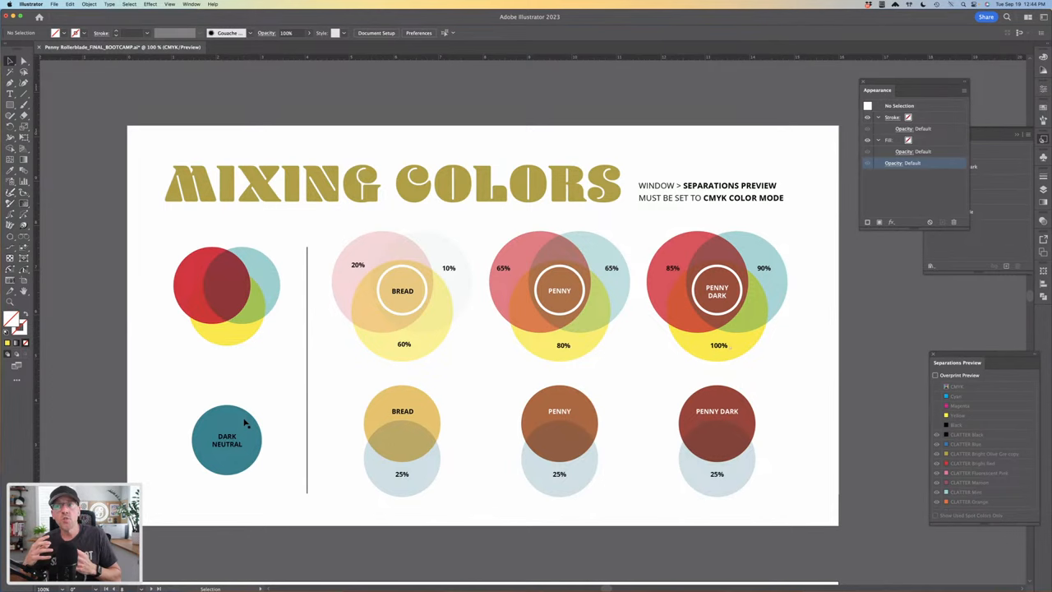
# - Scroll to the Mixing Colors artboard for the separations preview
pyautogui.scroll(-3)
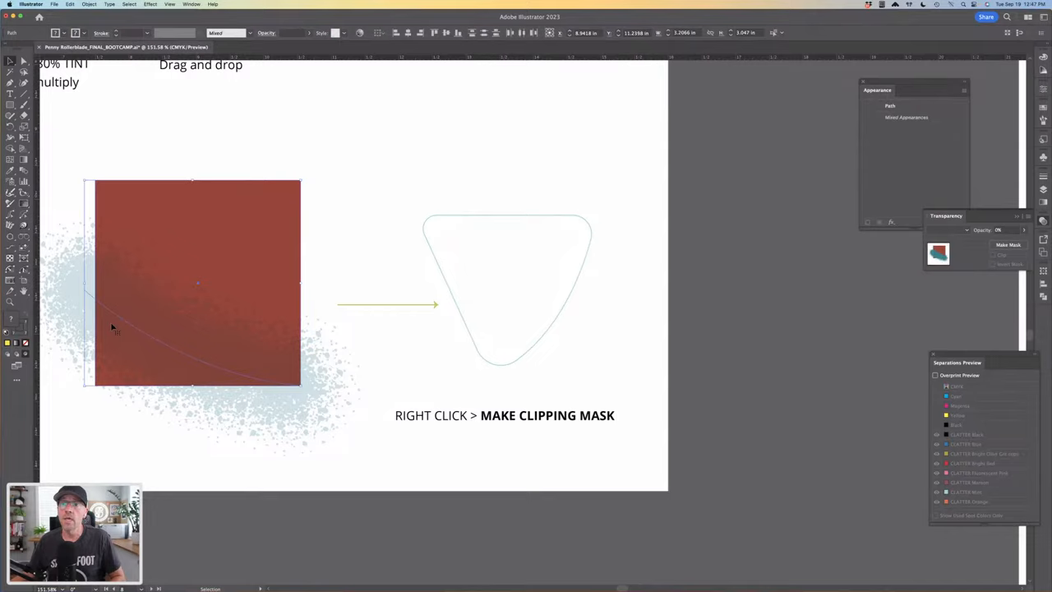
# - Move the red textured square over the rounded triangle ready for clipping
pyautogui.moveTo(197, 280); pyautogui.dragTo(507, 280)
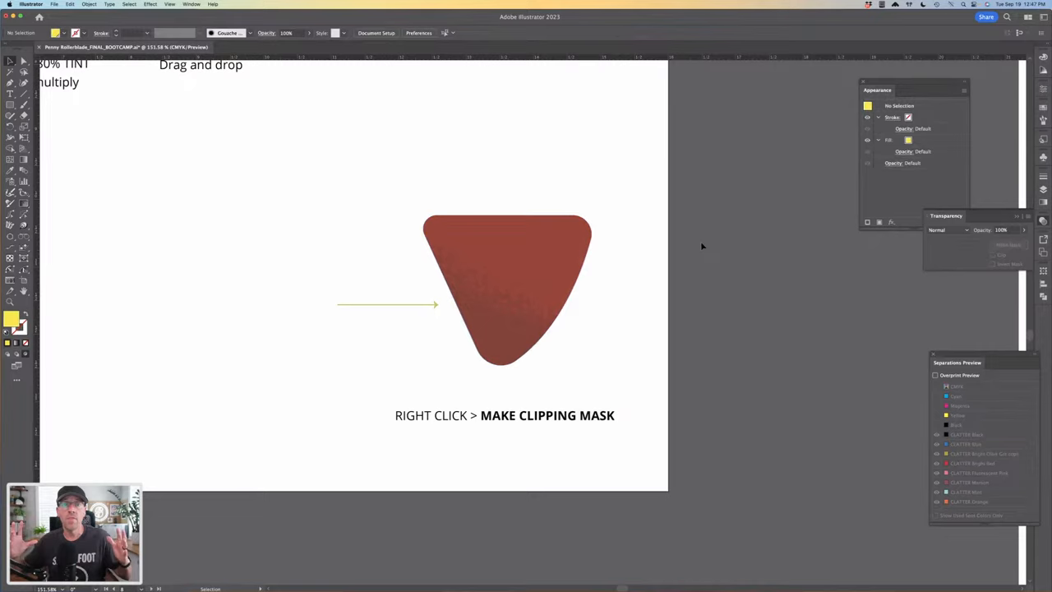
pyautogui.moveTo(956, 364); pyautogui.dragTo(723, 276)
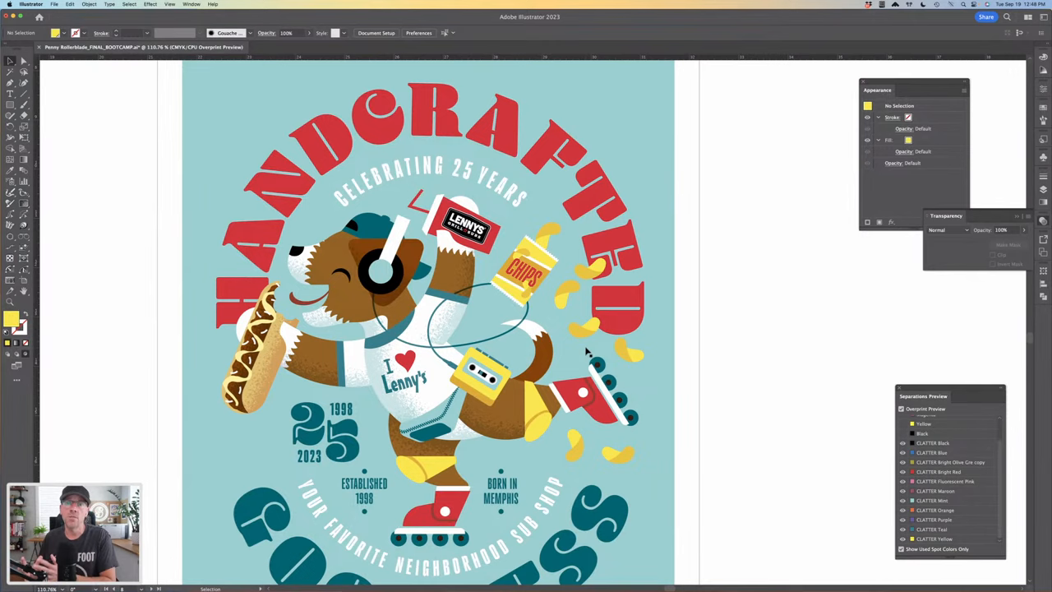
# - Scroll to the dog illustration and show its Clatter Press Colors spot swatches
pyautogui.scroll(-3)
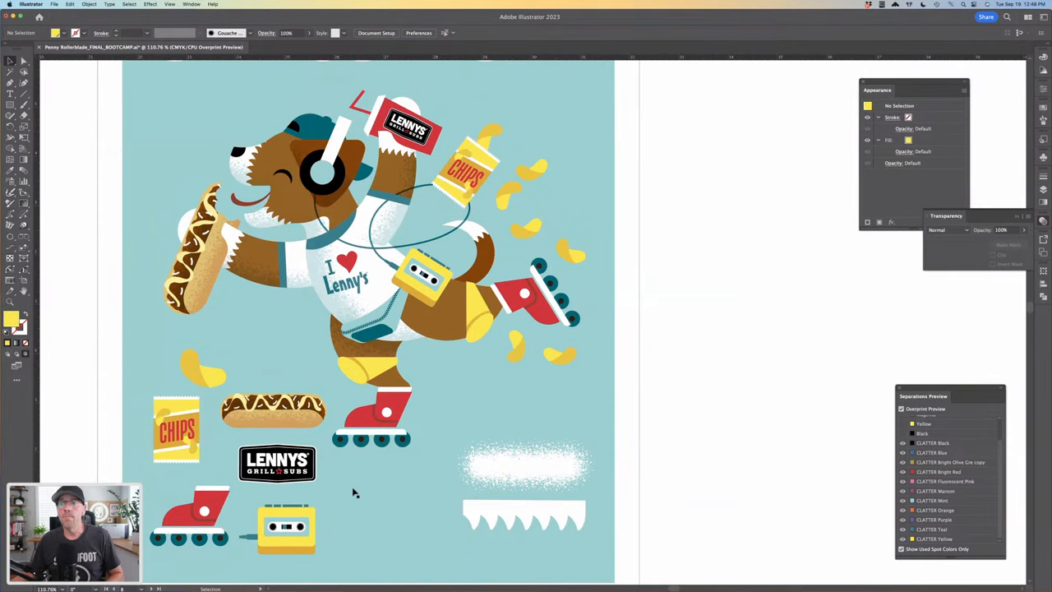
pyautogui.moveTo(427, 312)
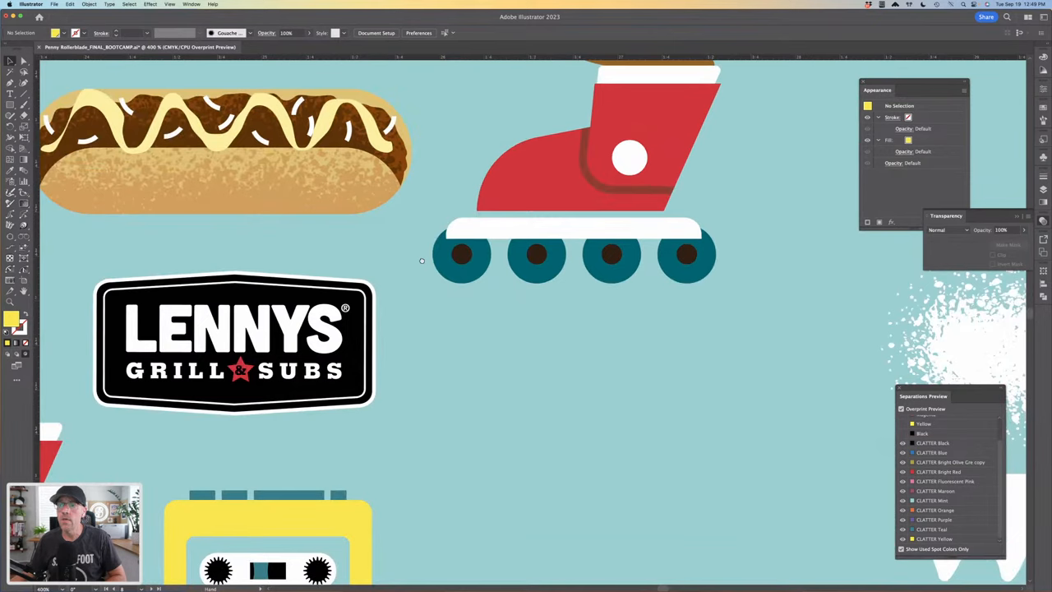
pyautogui.scroll(-3)
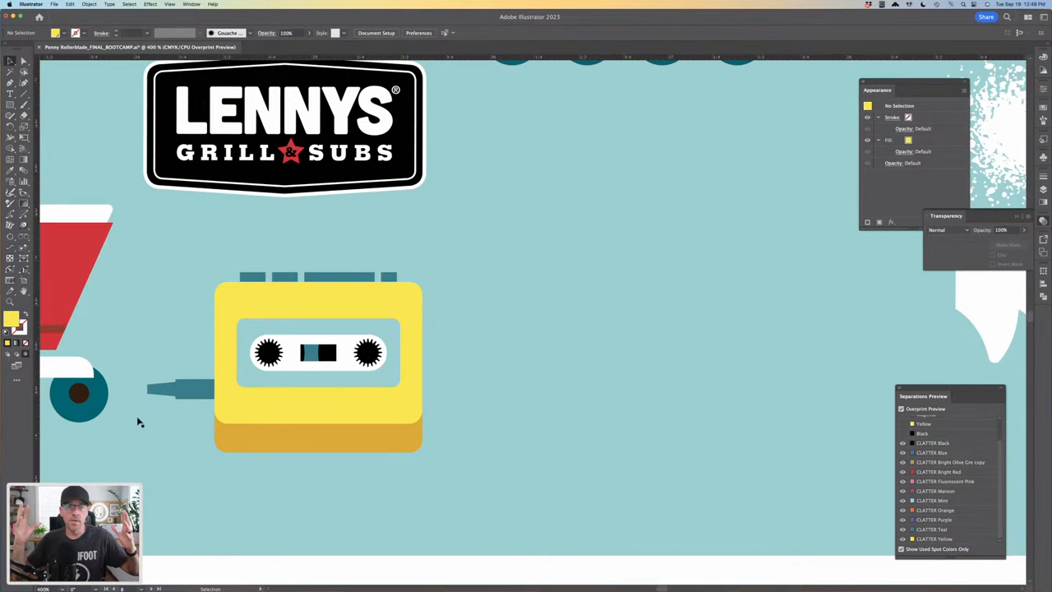
pyautogui.click(316, 361)
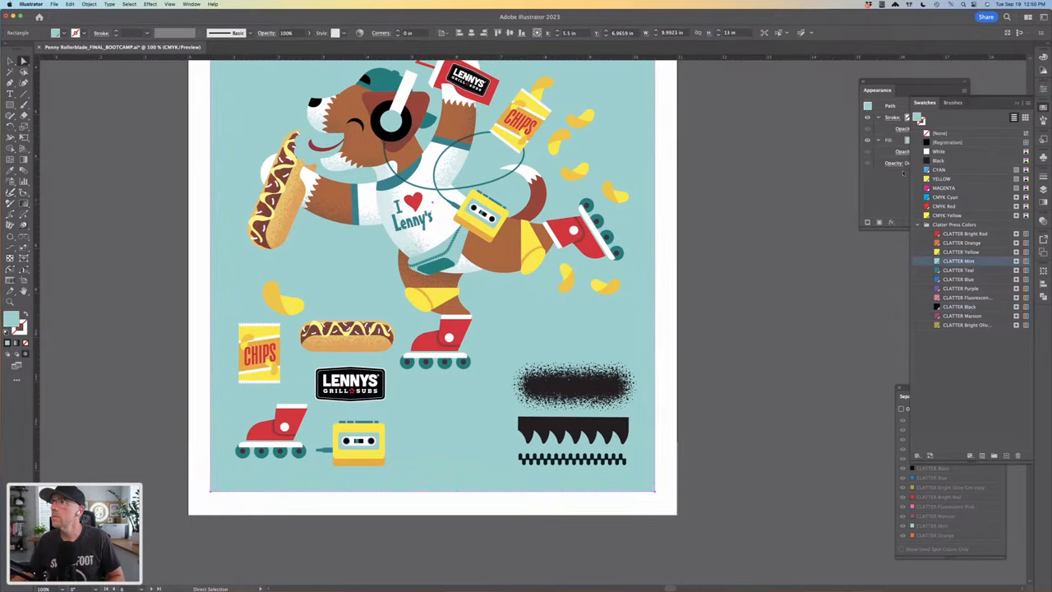
# - Show the Layers panel and select one of the symbol assets in the artwork
pyautogui.click(957, 171)
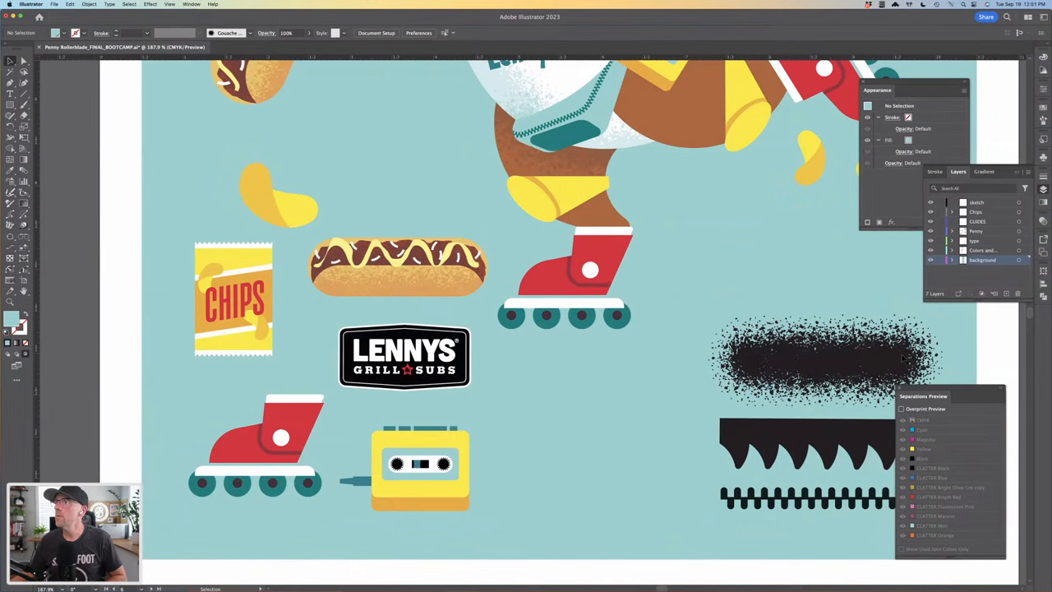
pyautogui.click(904, 407)
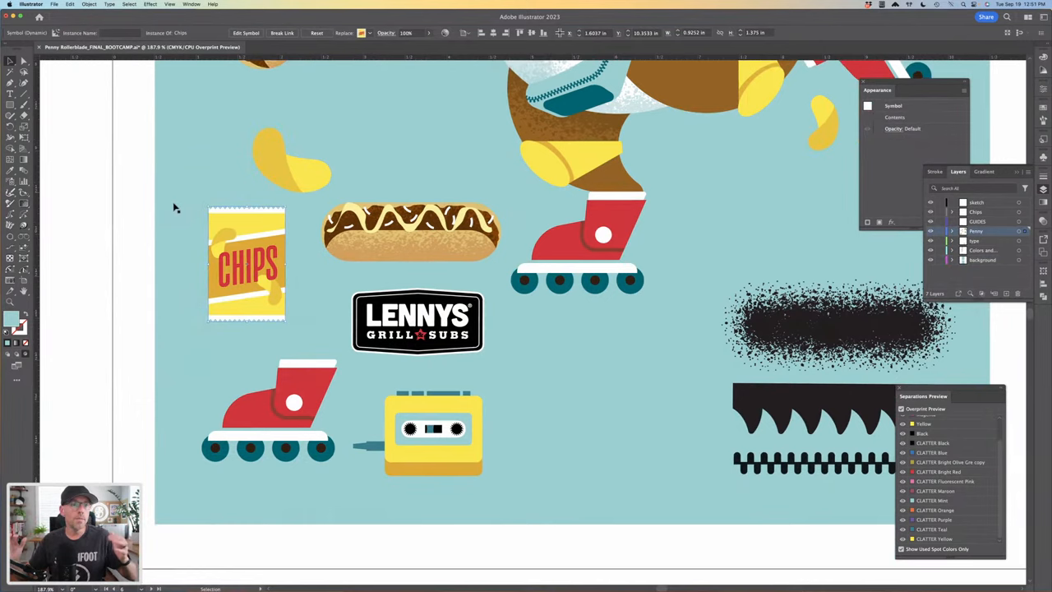
pyautogui.moveTo(417, 473)
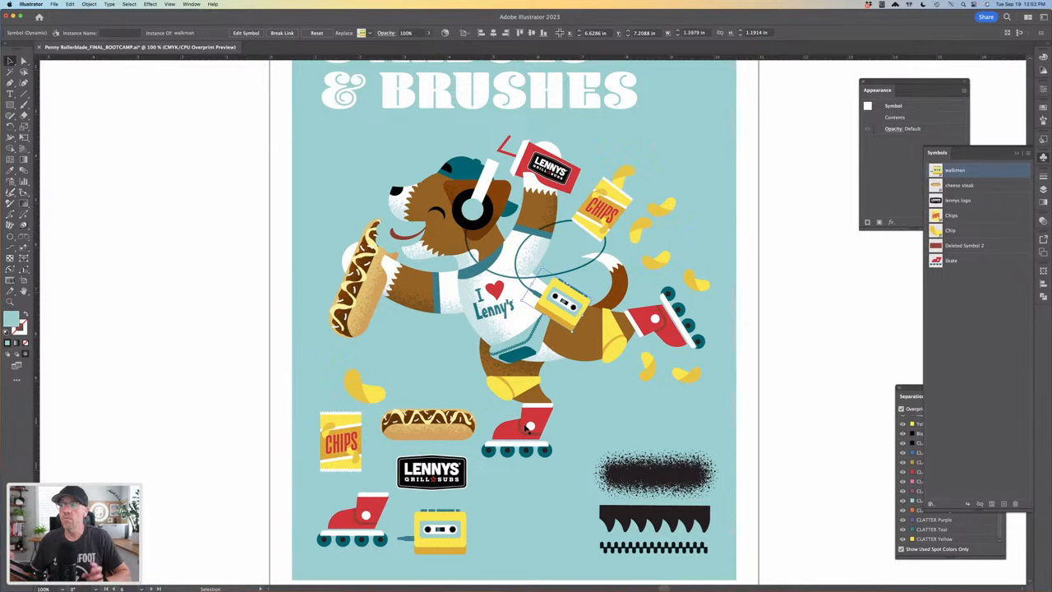
pyautogui.moveTo(542, 457)
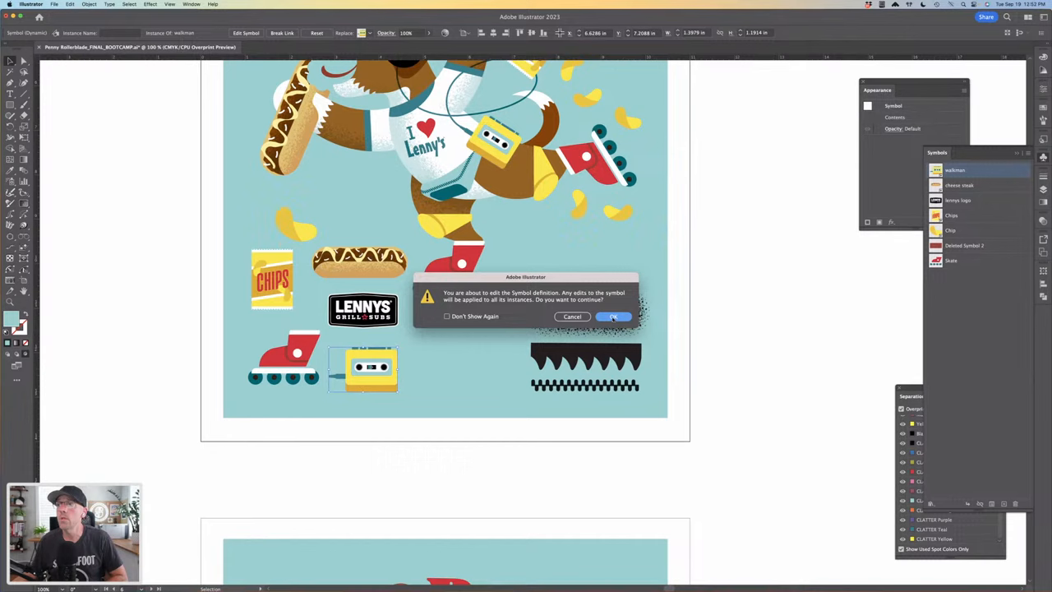
# - Enter the Walkman symbol definition and set the word 'walkdog' across its top
pyautogui.click(615, 315)
pyautogui.write('W')
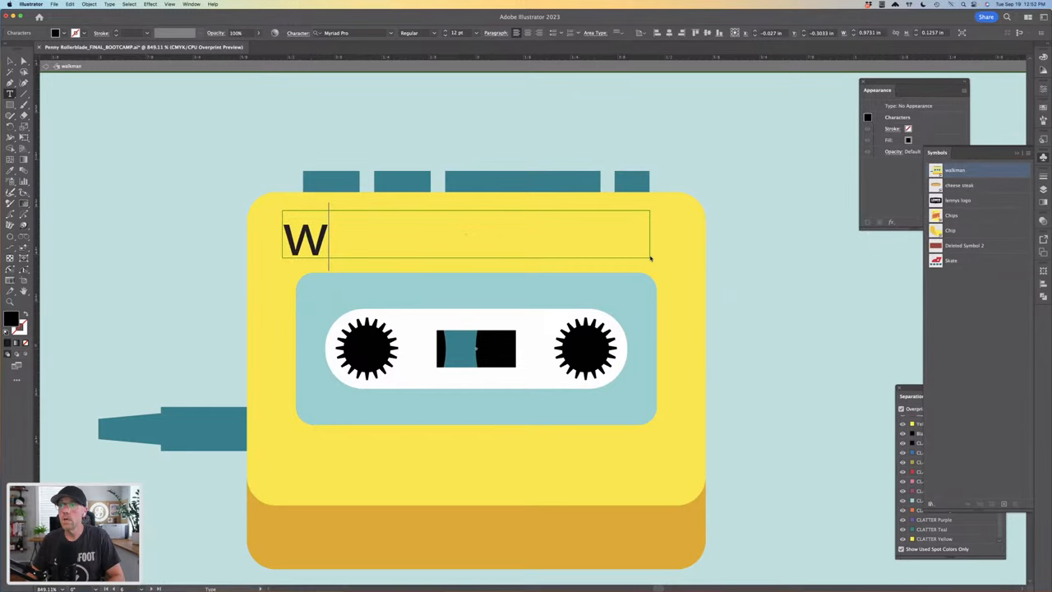
pyautogui.write('alkdog')
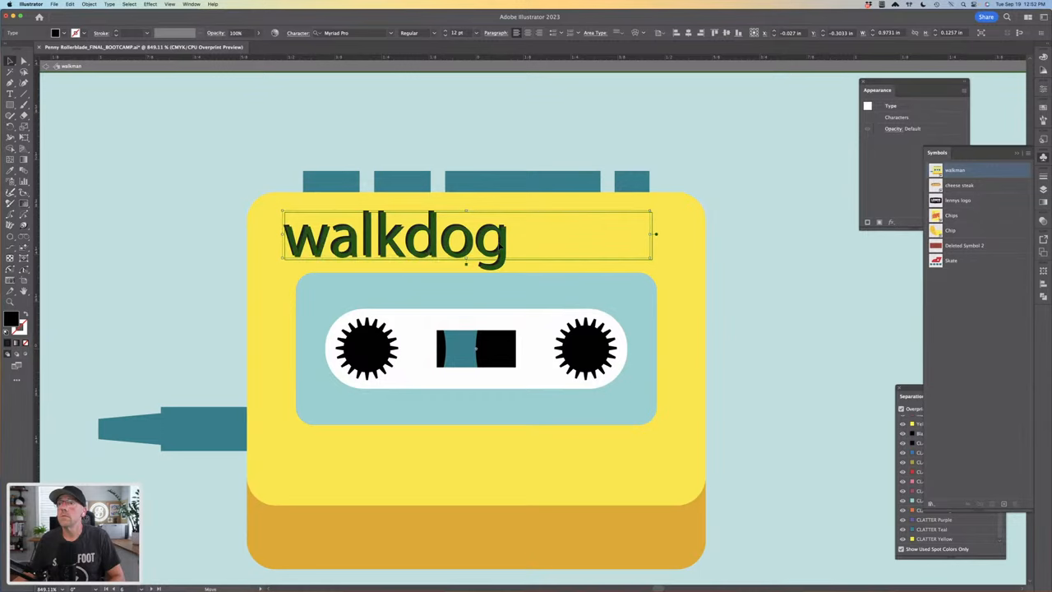